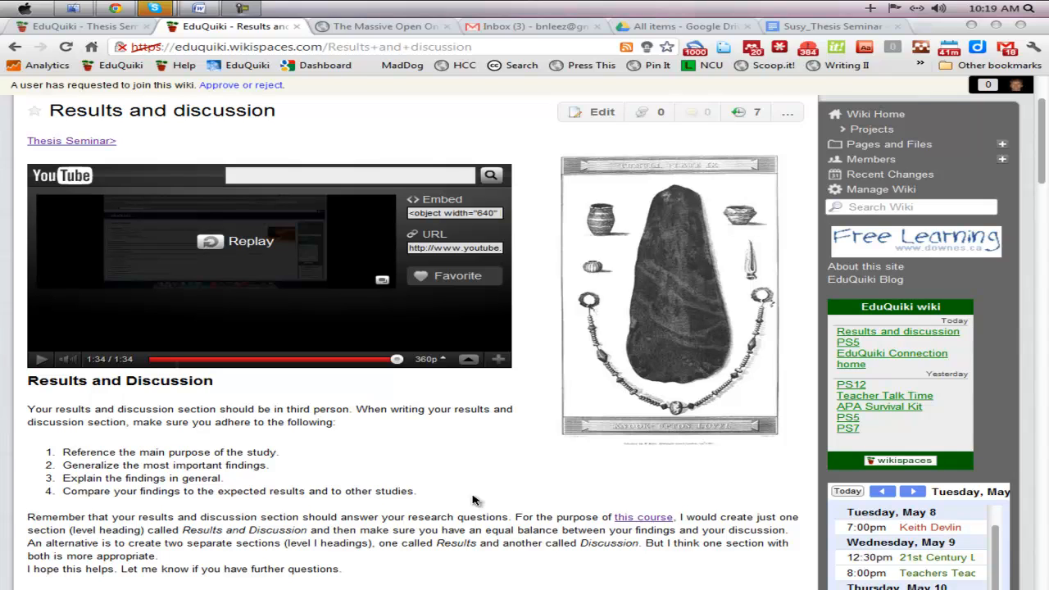
pyautogui.moveTo(364, 477)
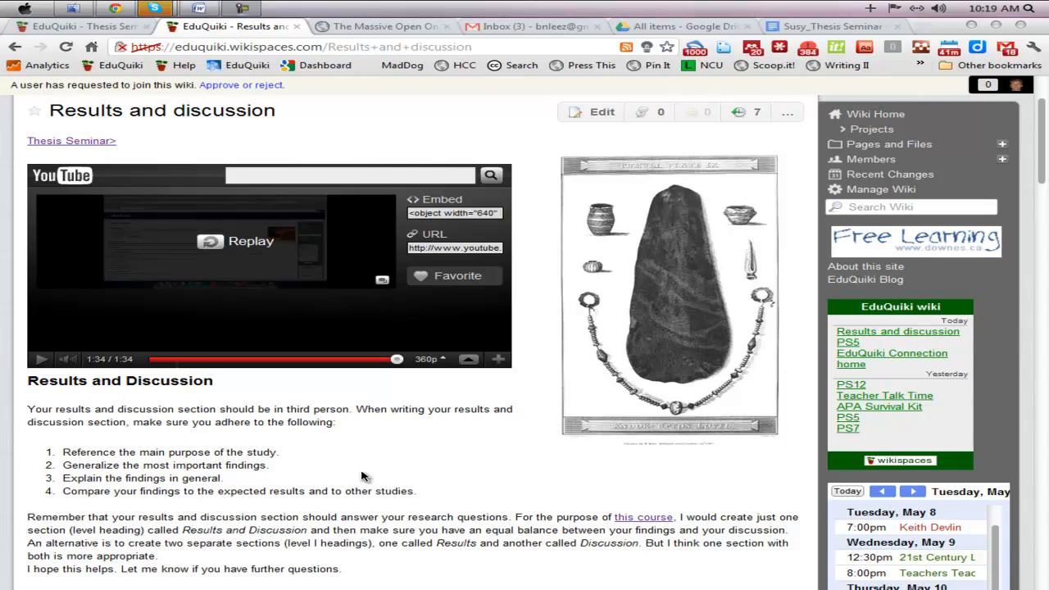